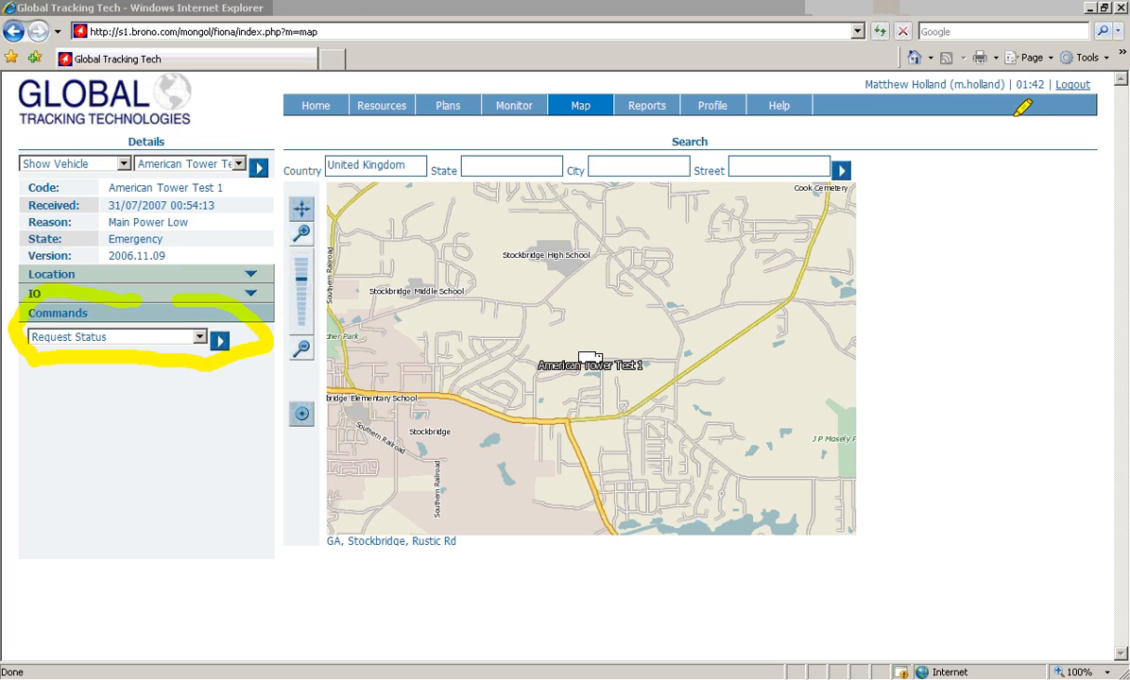
{"action": "mouse_move", "coordinate": [1098, 203]}
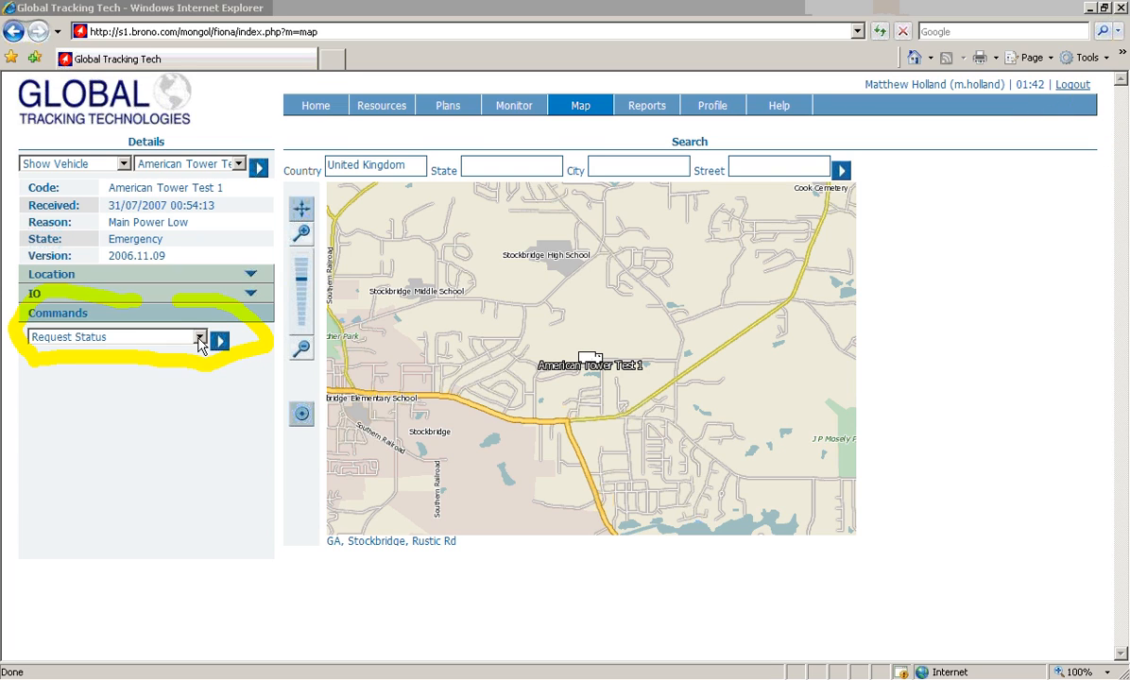
Open the command list for vehicle American Tower Test 1.
{"action": "left_click", "coordinate": [199, 338]}
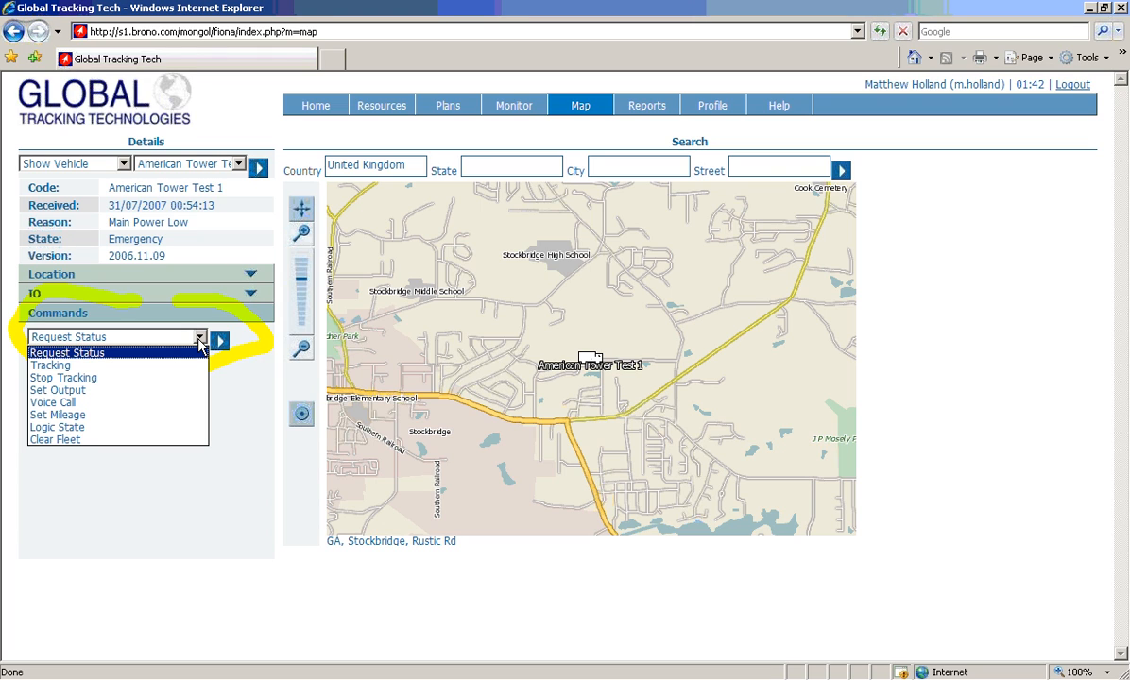
{"action": "mouse_move", "coordinate": [80, 381]}
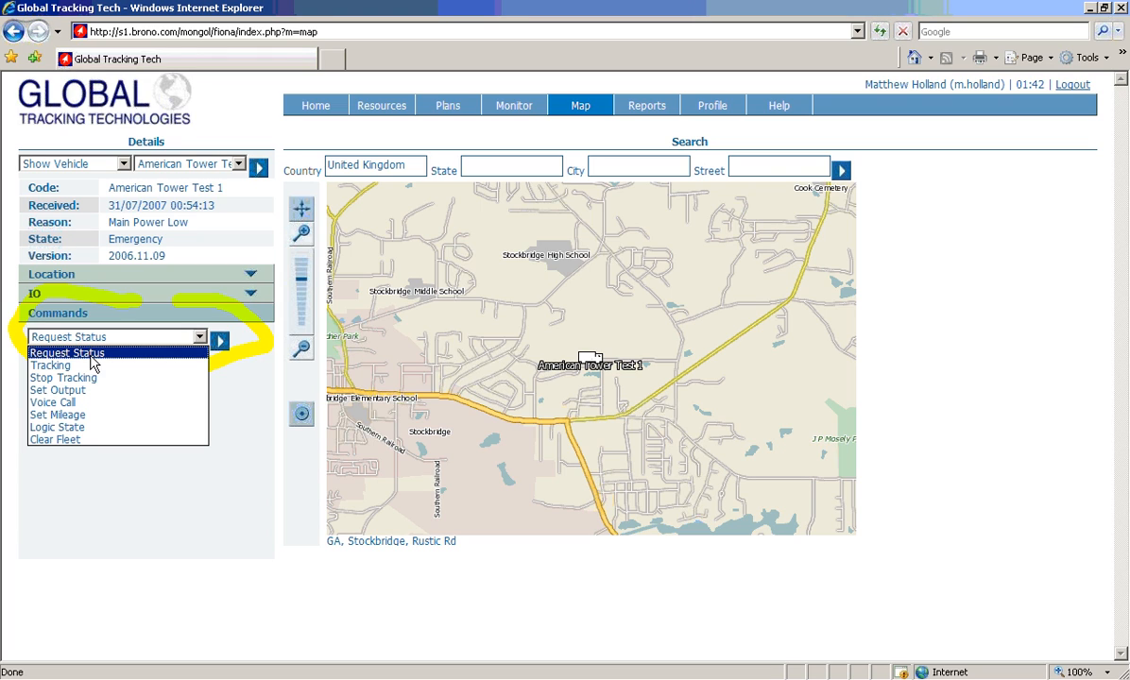
{"action": "mouse_move", "coordinate": [51, 365]}
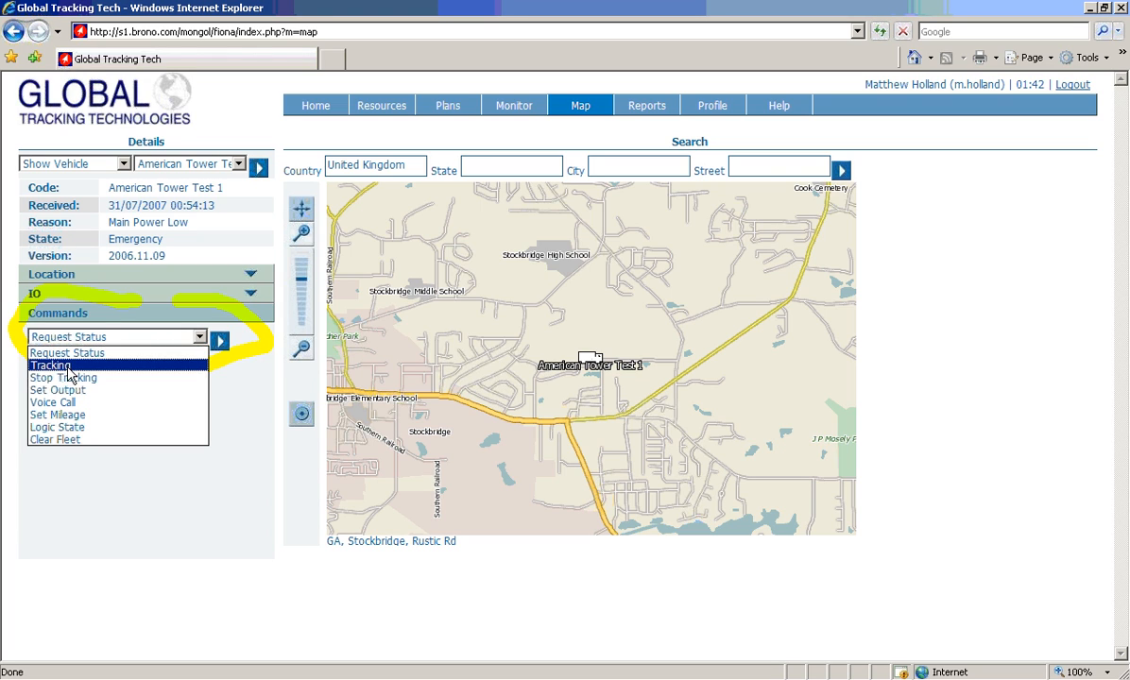
{"action": "mouse_move", "coordinate": [59, 377]}
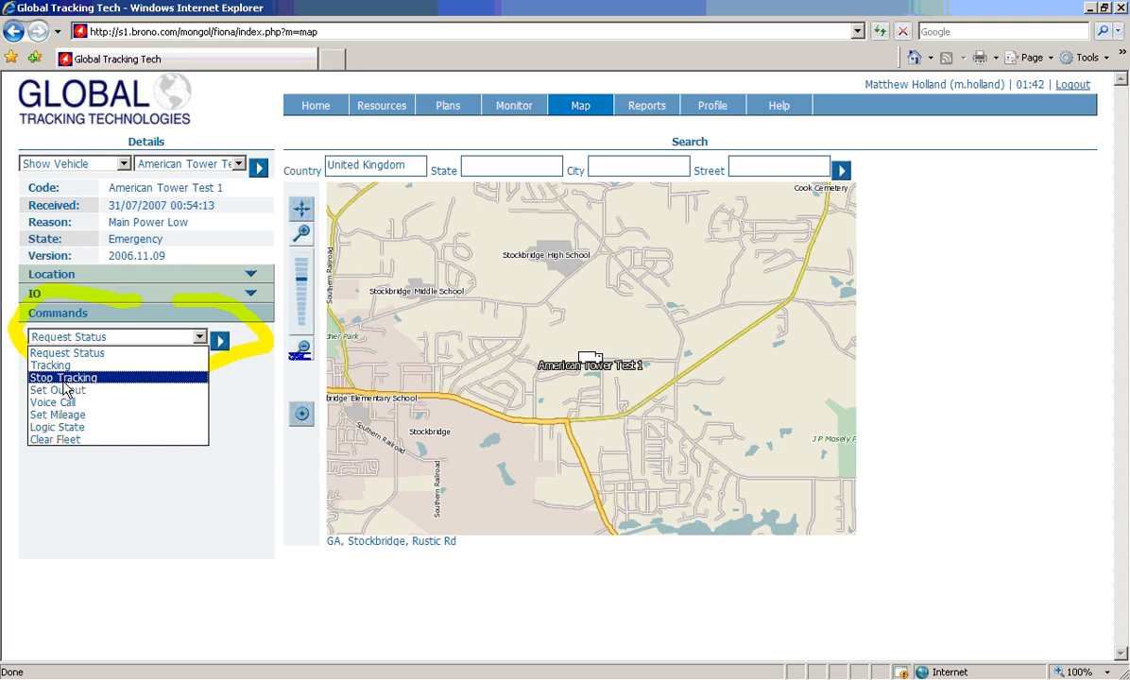
{"action": "mouse_move", "coordinate": [54, 395]}
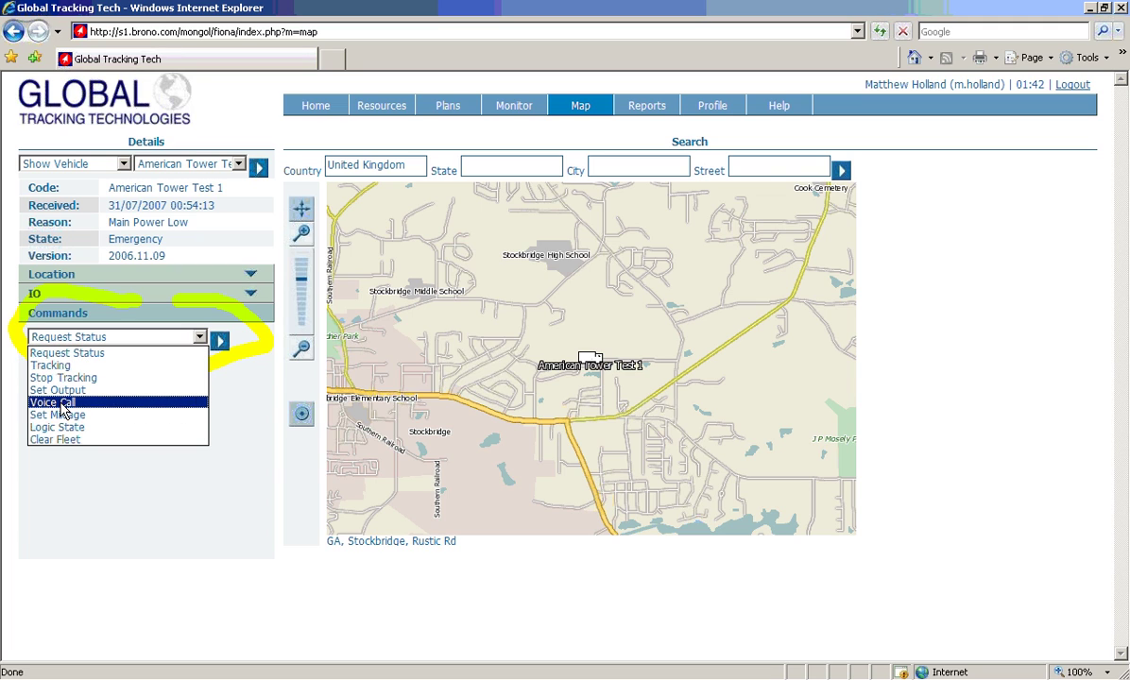
{"action": "mouse_move", "coordinate": [55, 440]}
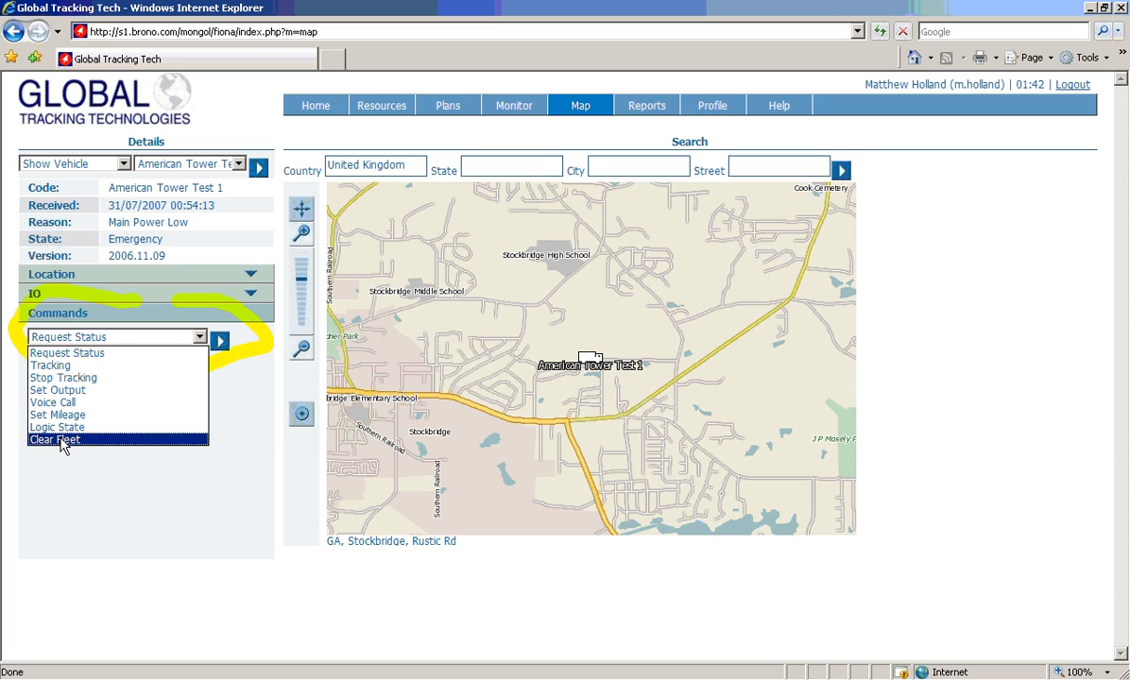
{"action": "mouse_move", "coordinate": [59, 401]}
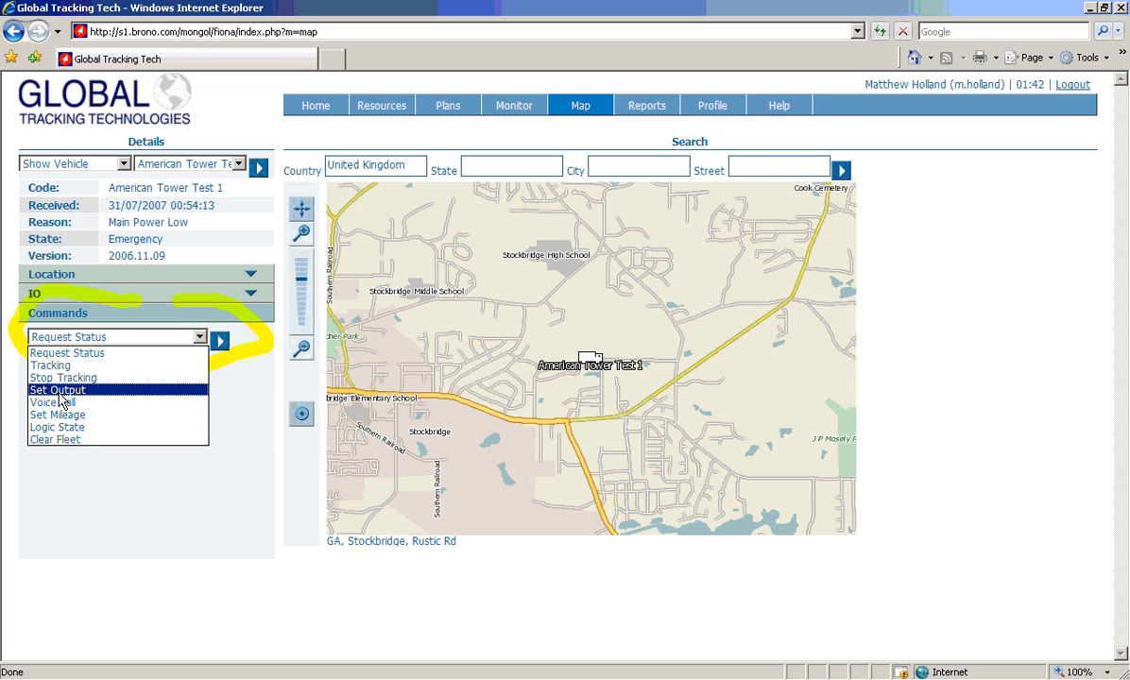
Choose Set Output as the vehicle command, showing output Siren - Off.
{"action": "left_click", "coordinate": [58, 391]}
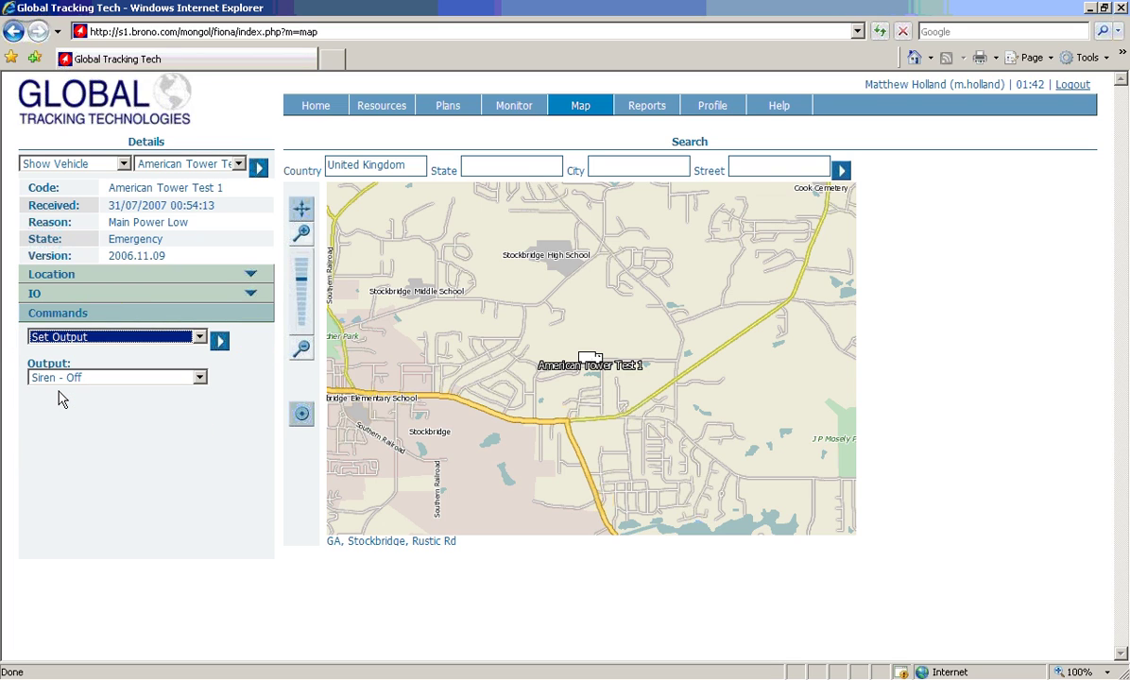
{"action": "mouse_move", "coordinate": [198, 396]}
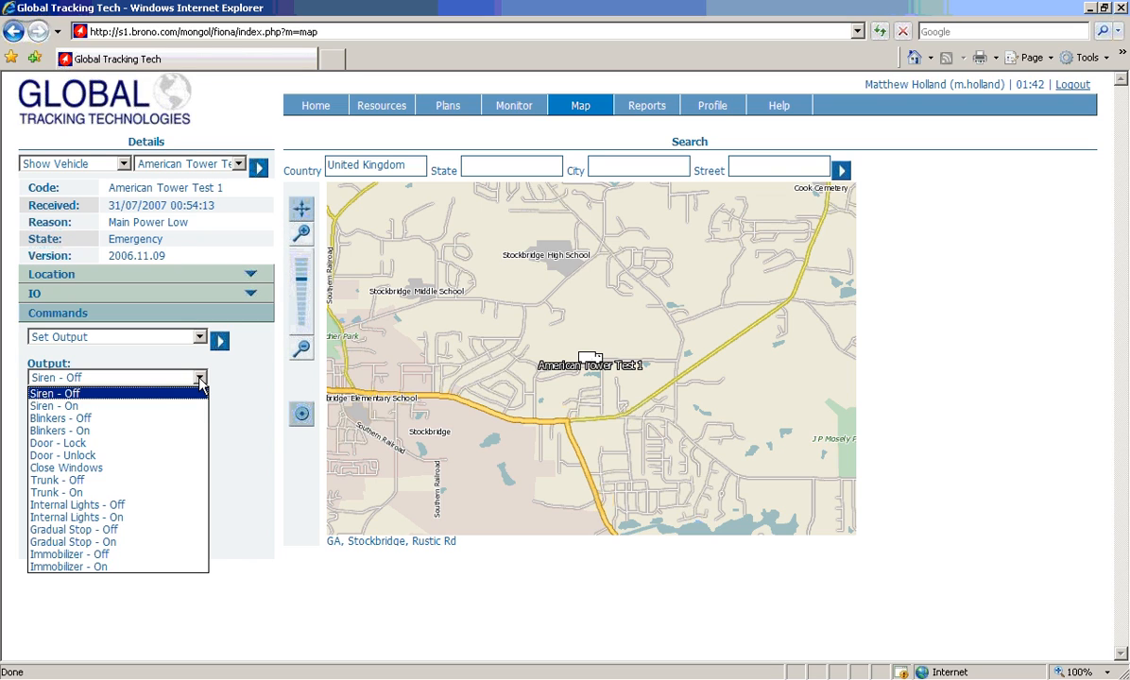
{"action": "mouse_move", "coordinate": [80, 403]}
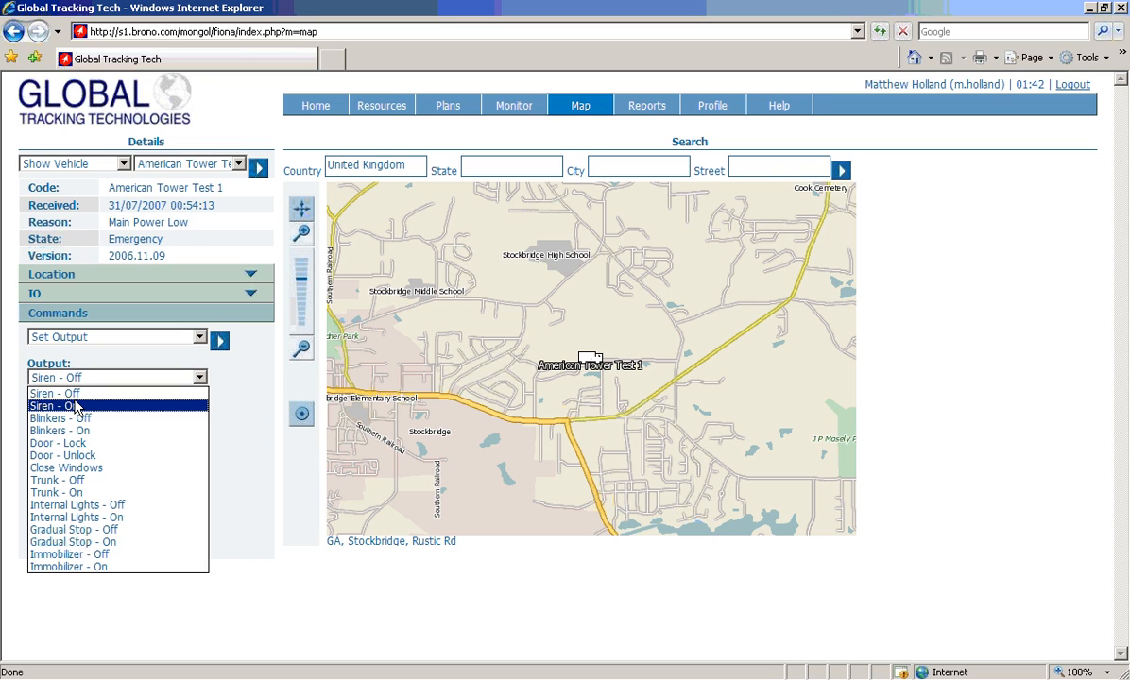
{"action": "mouse_move", "coordinate": [61, 415]}
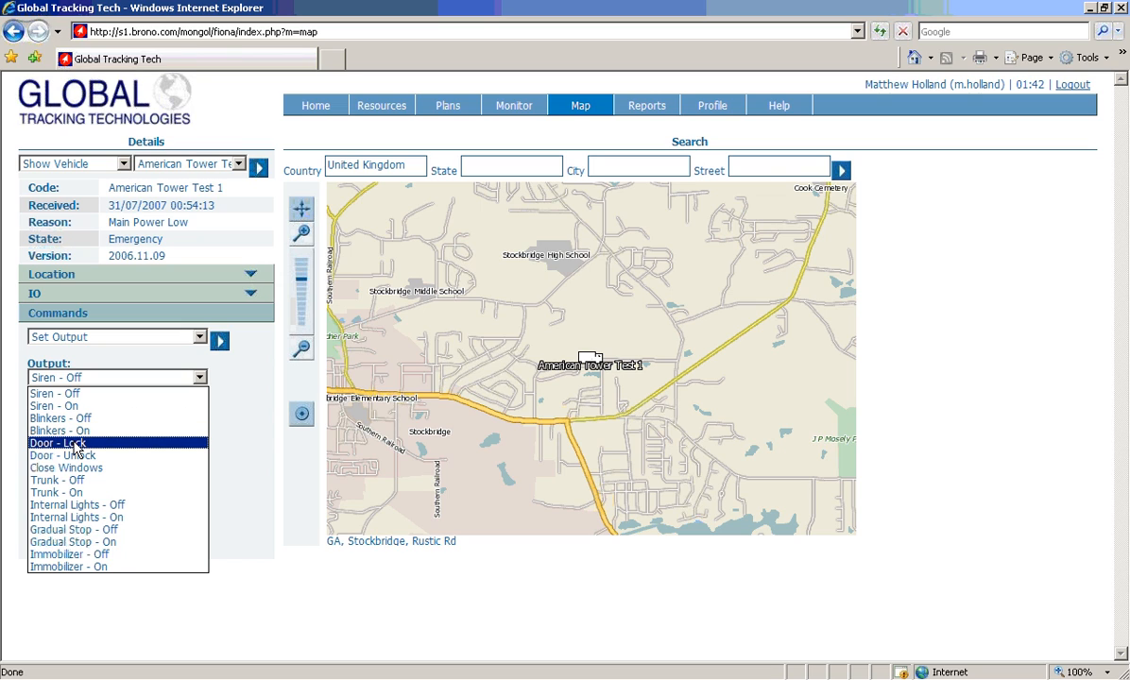
{"action": "mouse_move", "coordinate": [66, 467]}
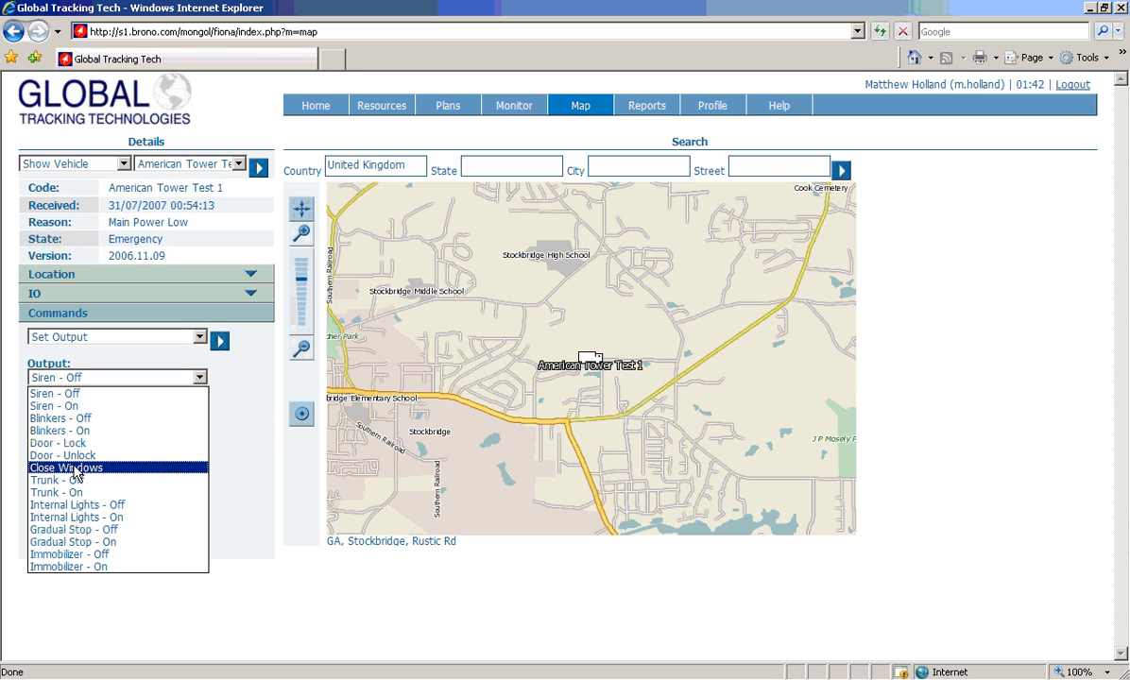
{"action": "mouse_move", "coordinate": [57, 480]}
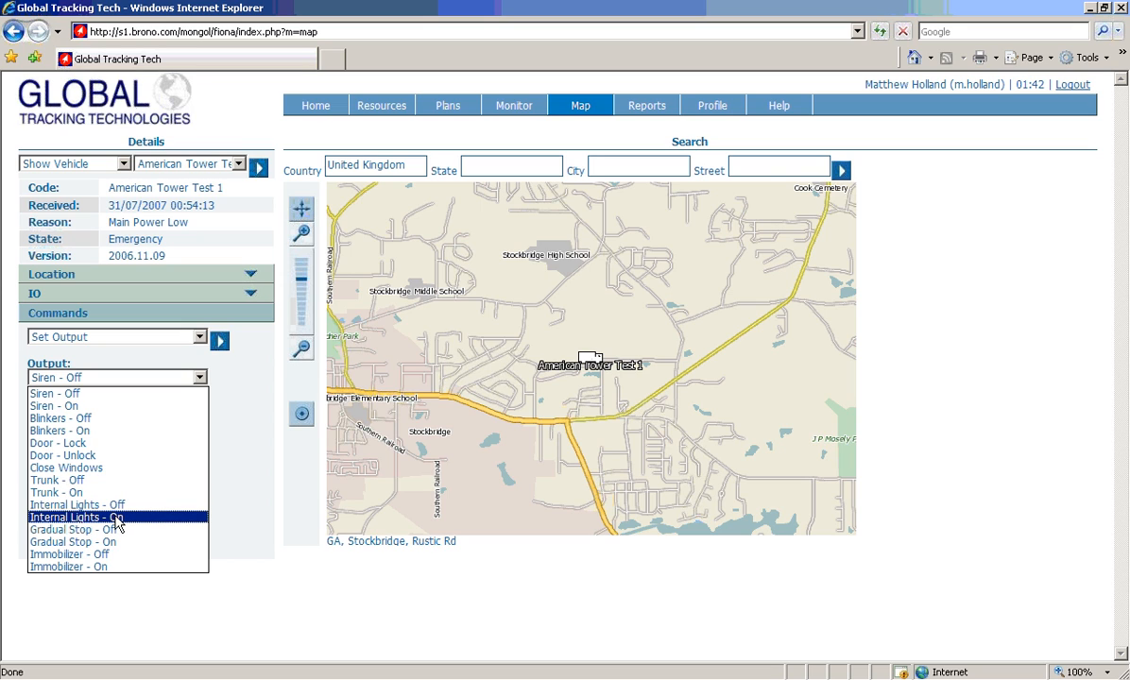
{"action": "mouse_move", "coordinate": [95, 530]}
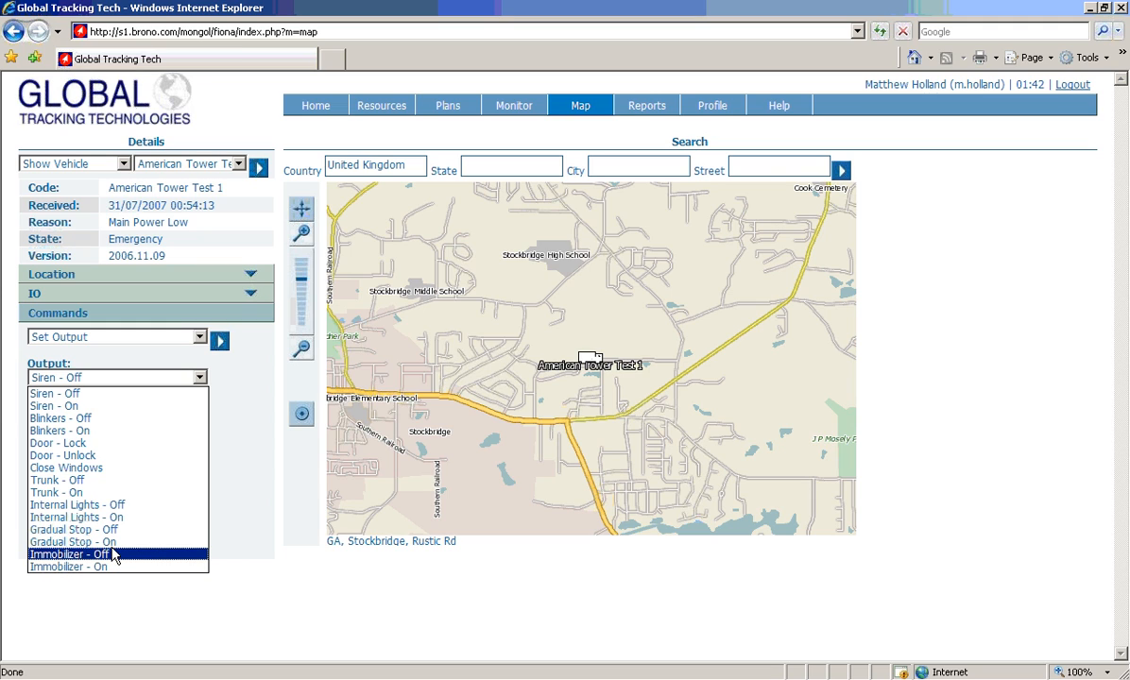
Pick Gradual Stop - On from the Output list.
{"action": "left_click", "coordinate": [78, 541]}
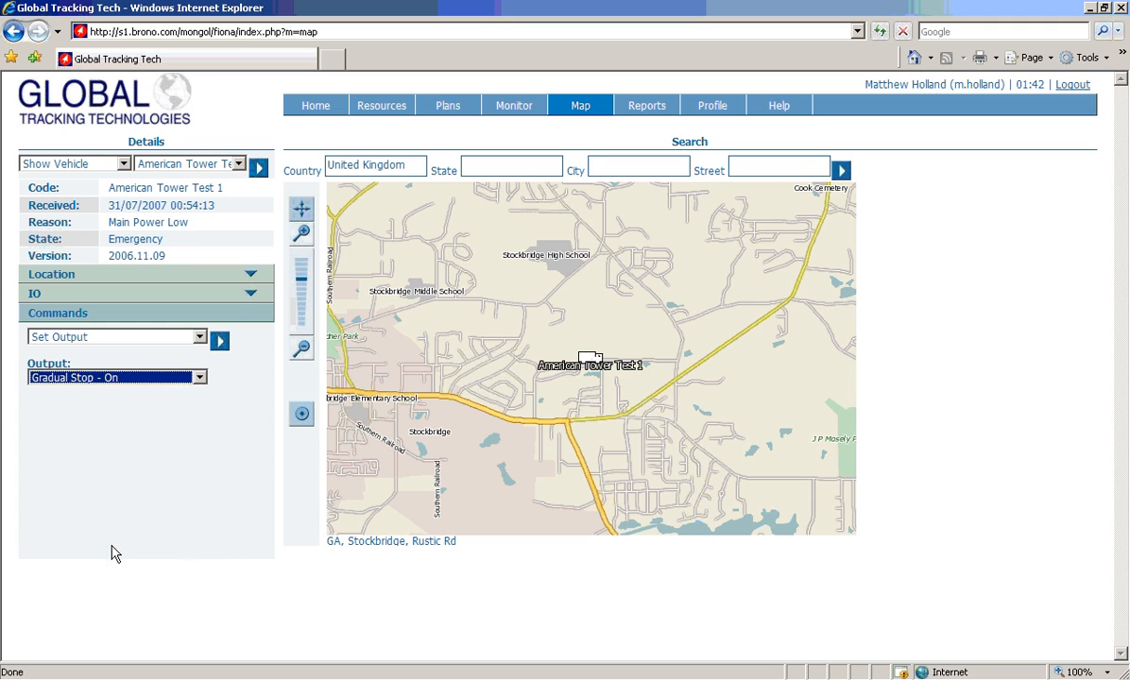
{"action": "mouse_move", "coordinate": [209, 453]}
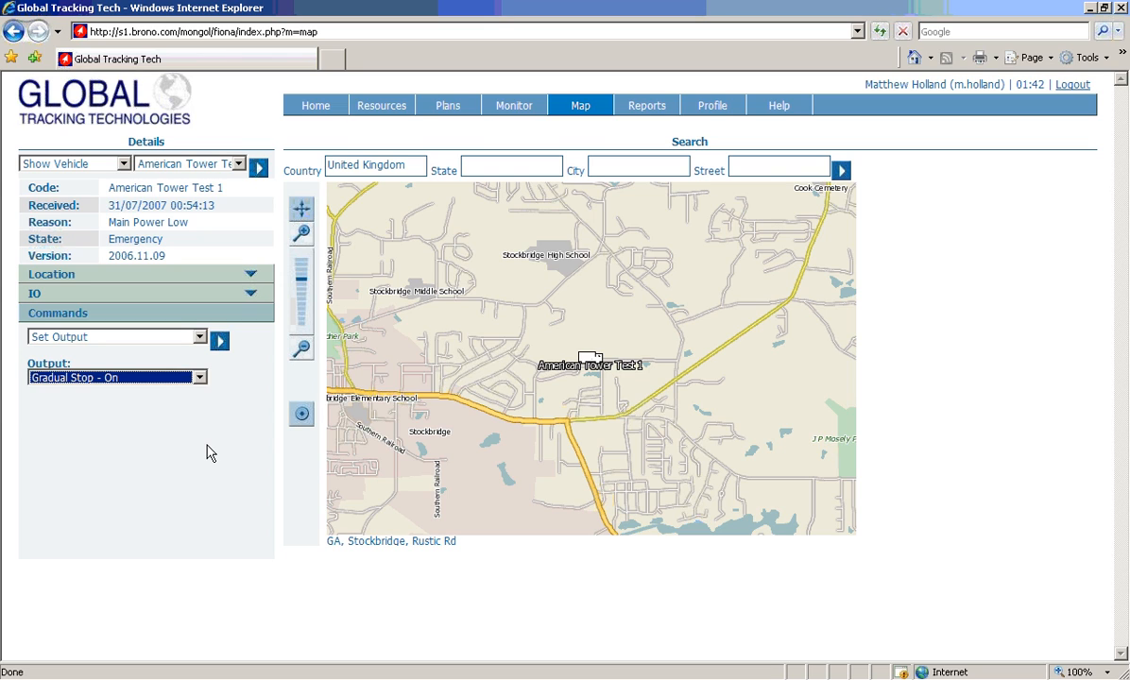
{"action": "mouse_move", "coordinate": [199, 400]}
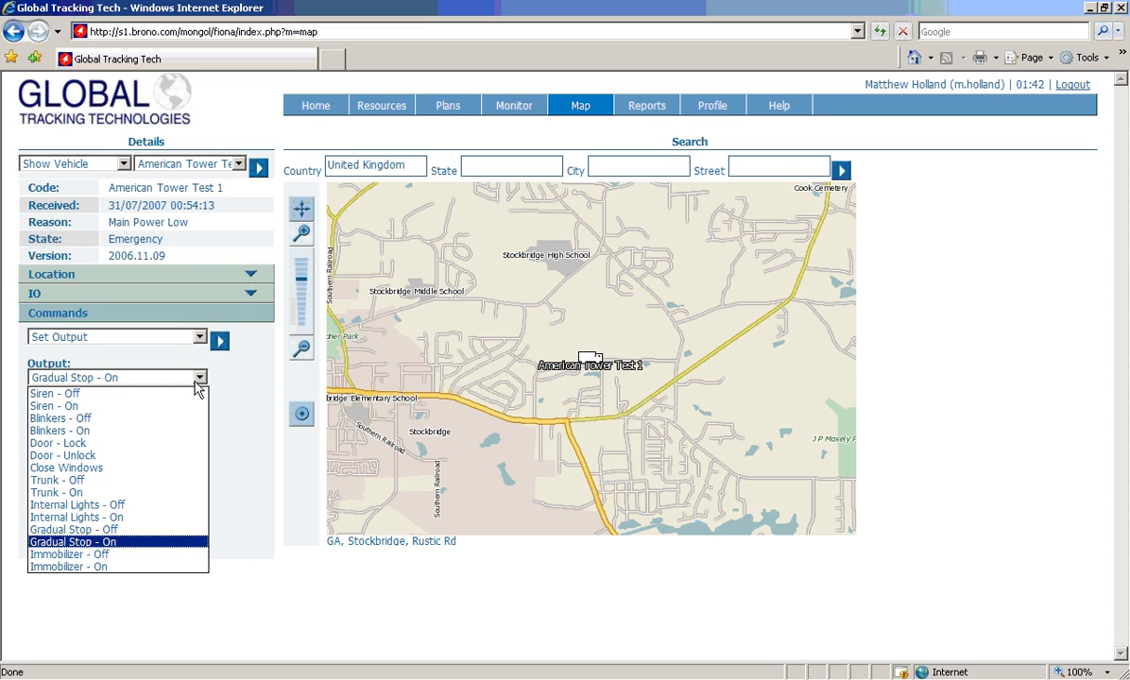
{"action": "mouse_move", "coordinate": [65, 418]}
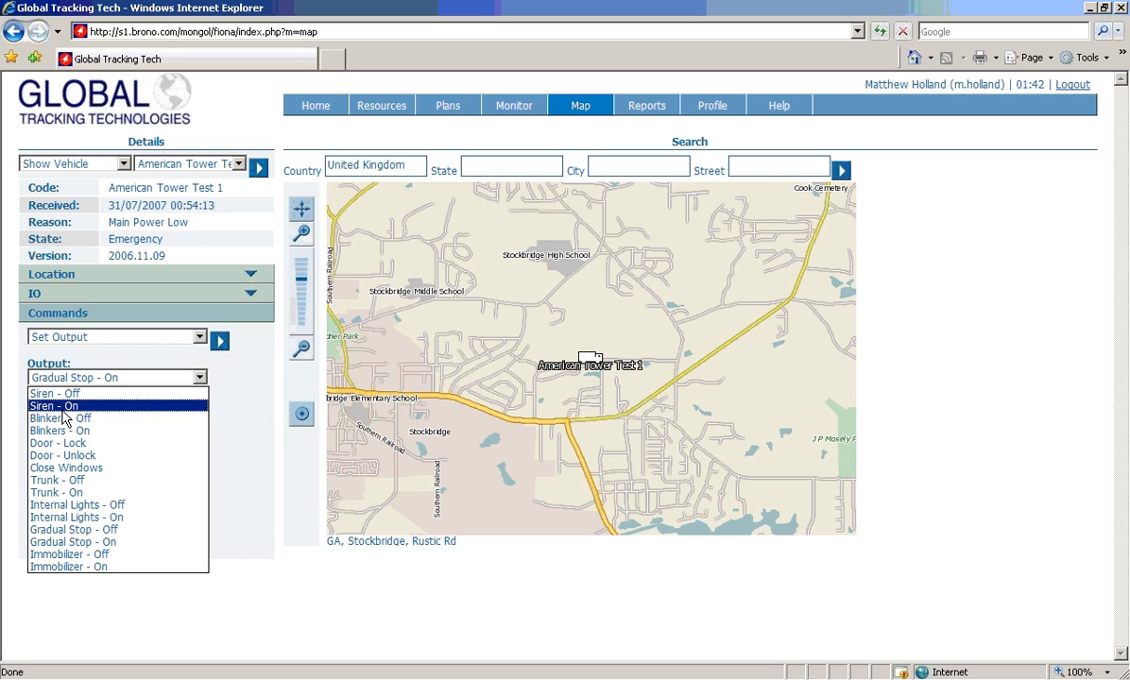
{"action": "mouse_move", "coordinate": [62, 455]}
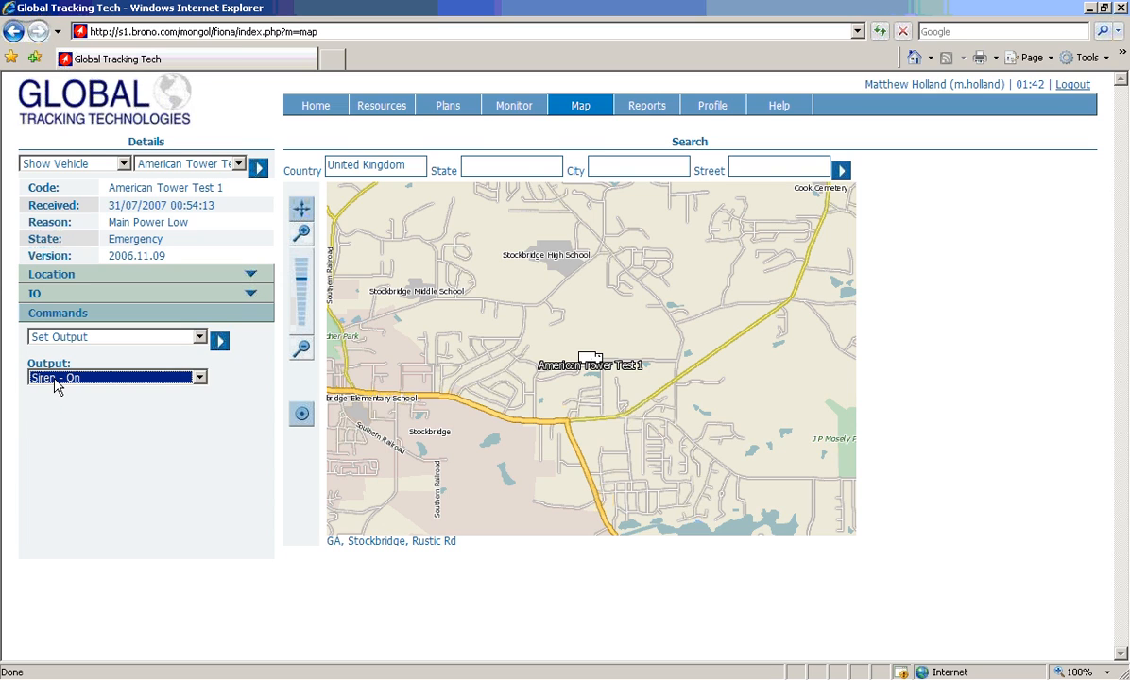
{"action": "mouse_move", "coordinate": [234, 369]}
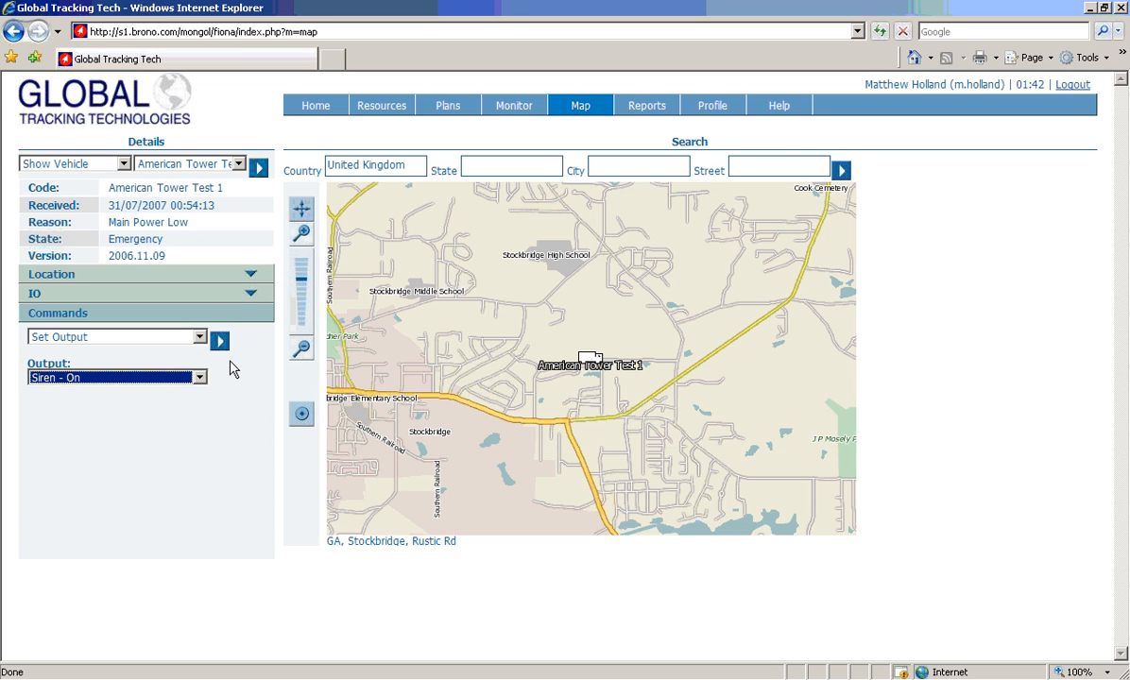